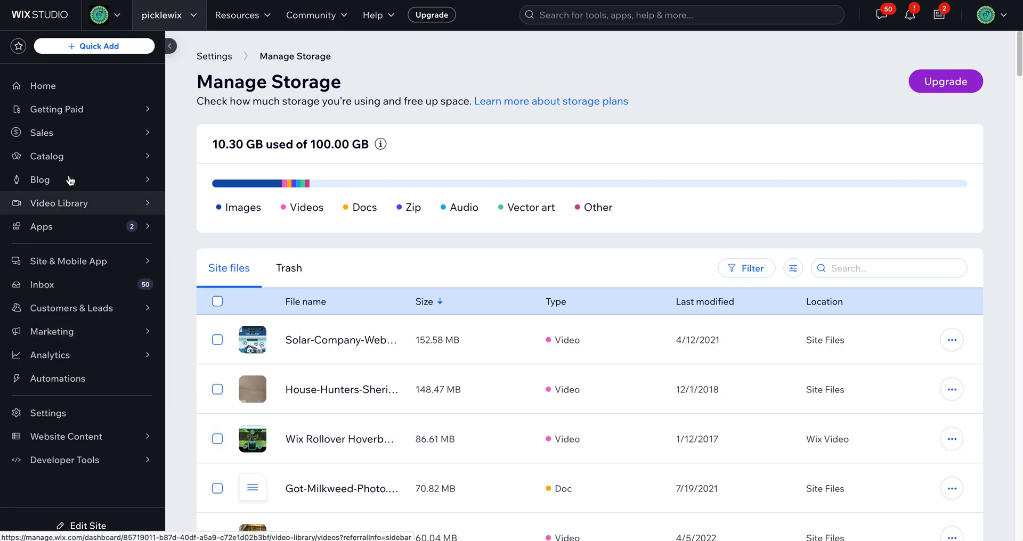
mouse_move(705, 281)
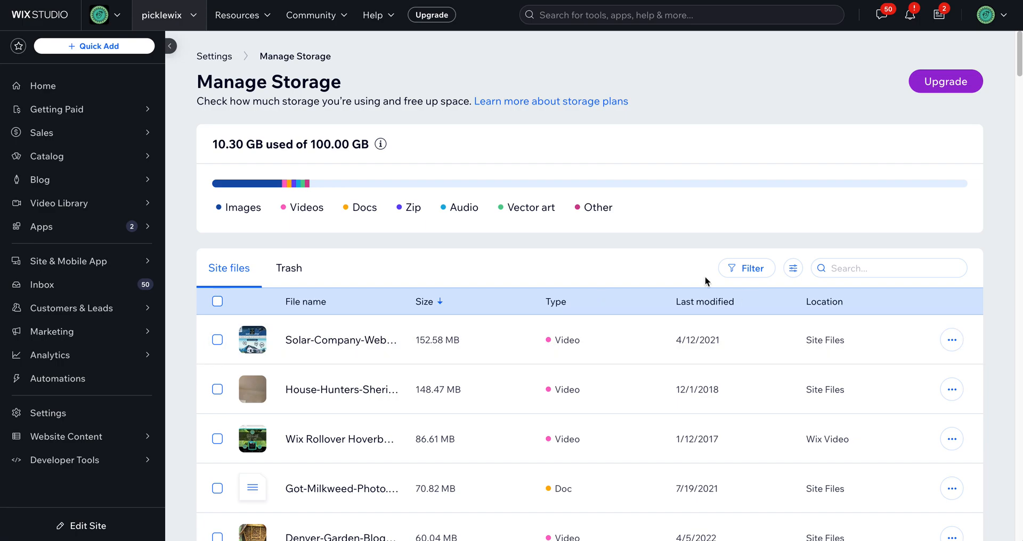
mouse_move(585, 255)
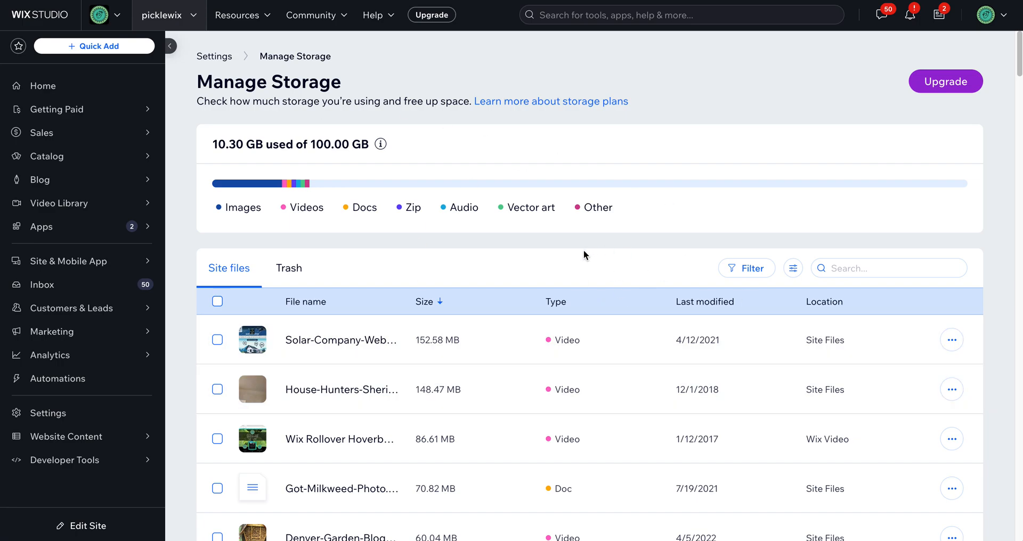
mouse_move(215, 56)
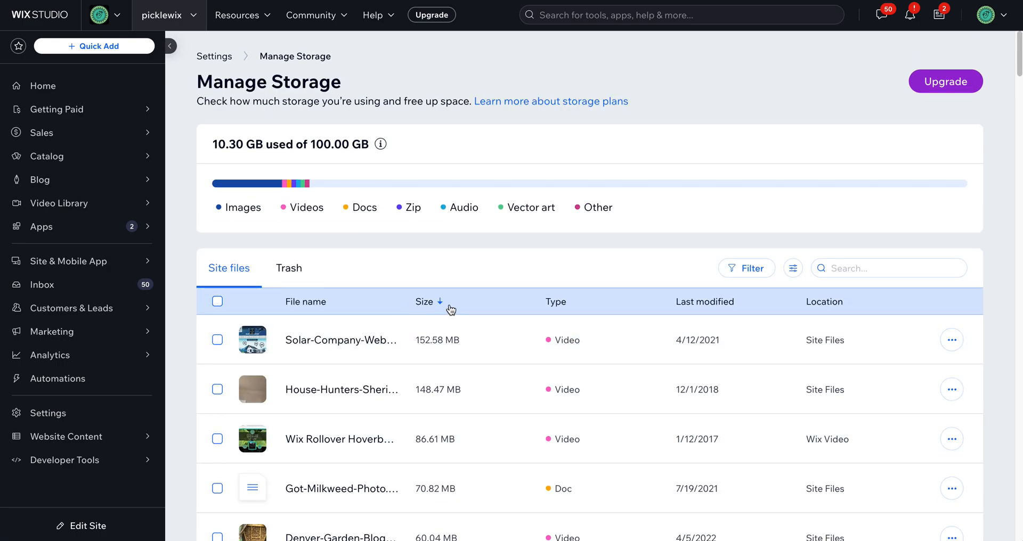
mouse_move(429, 312)
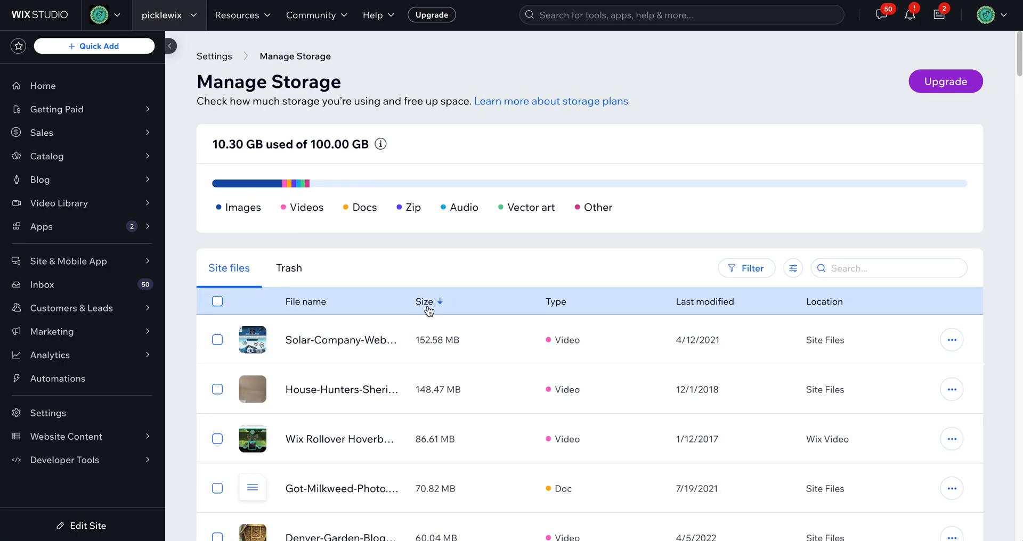
Re-sort the file list by size, smallest first and then largest first again
click(425, 301)
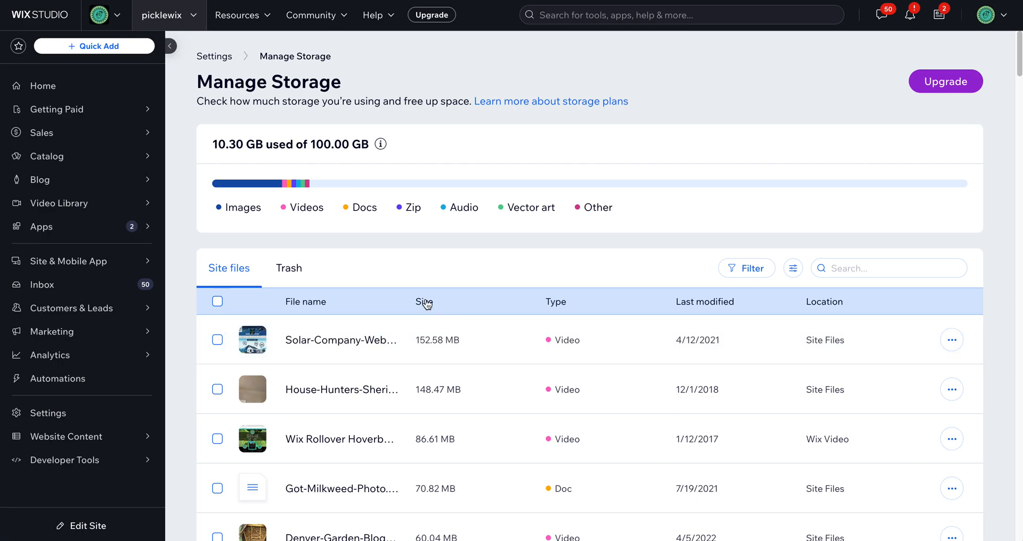
click(424, 301)
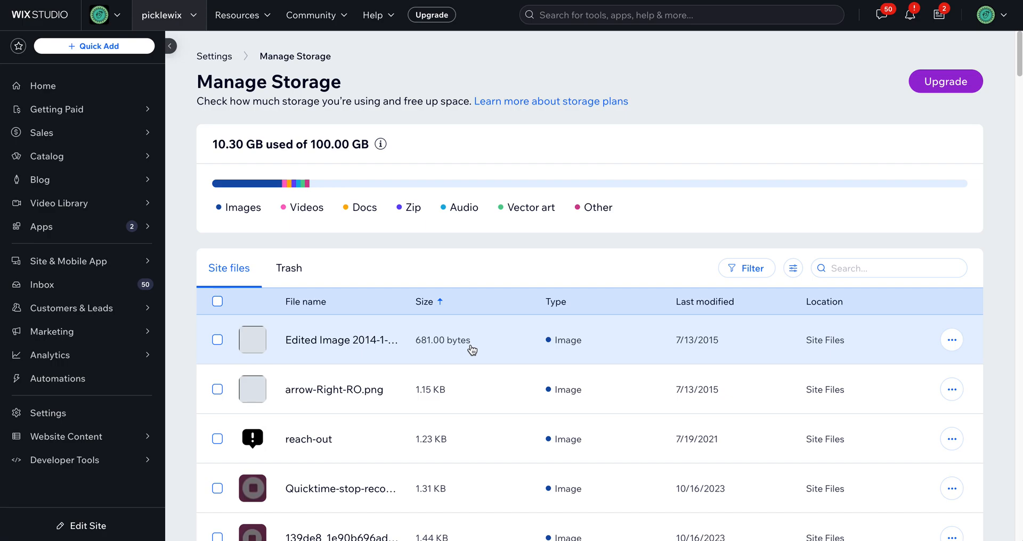
mouse_move(438, 304)
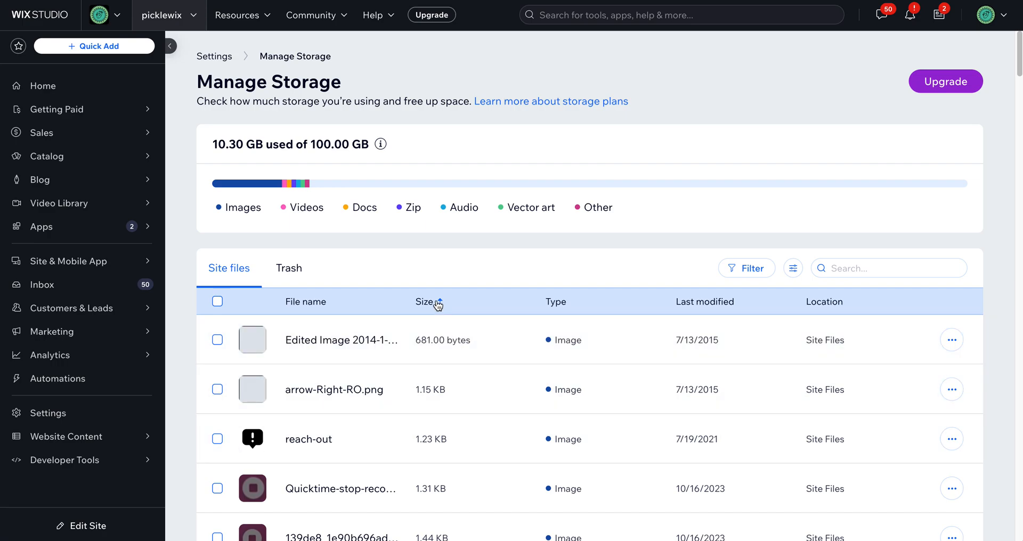
click(437, 302)
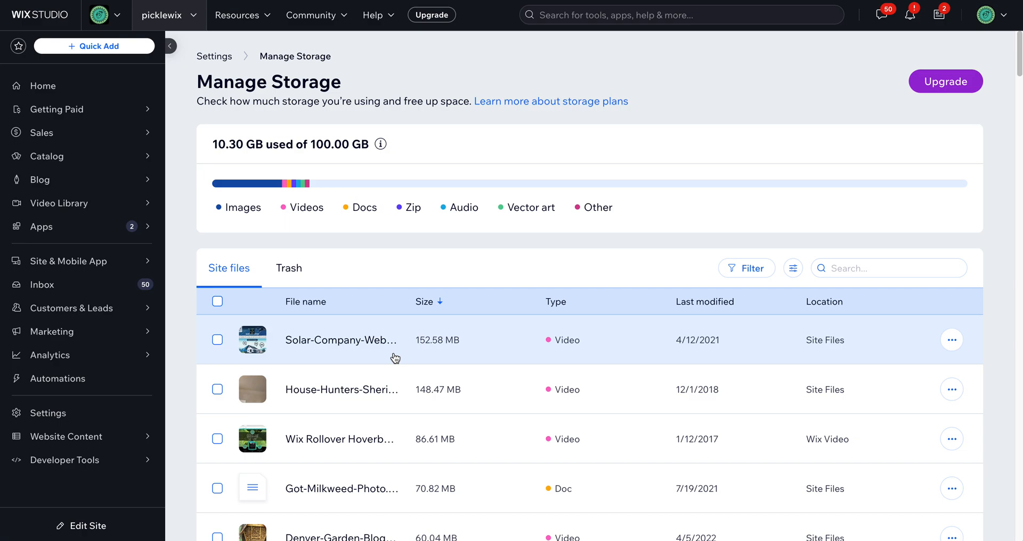
mouse_move(951, 340)
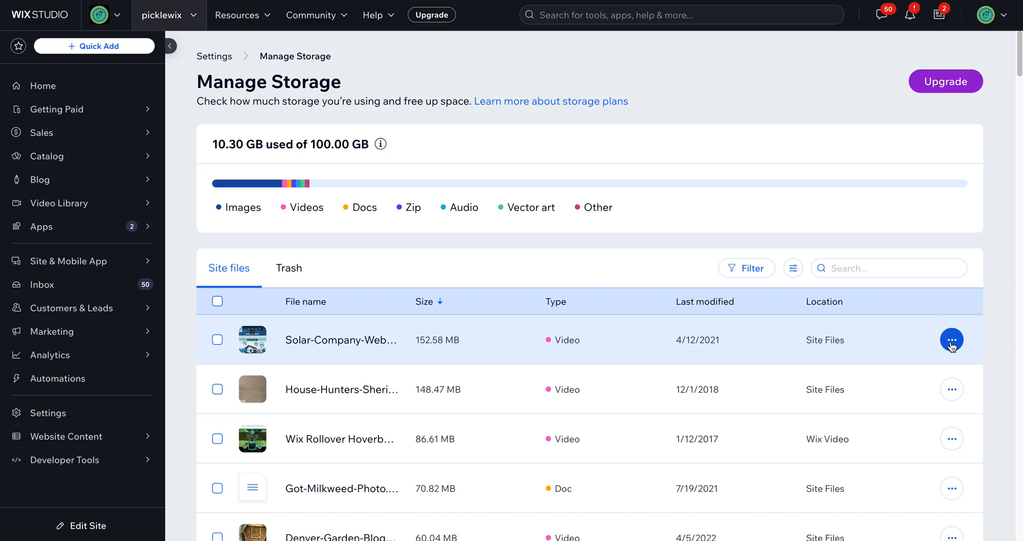
Show the actions menu (Preview, Download, Move to Trash, Permanently Delete) for the 152.58 MB video
click(952, 339)
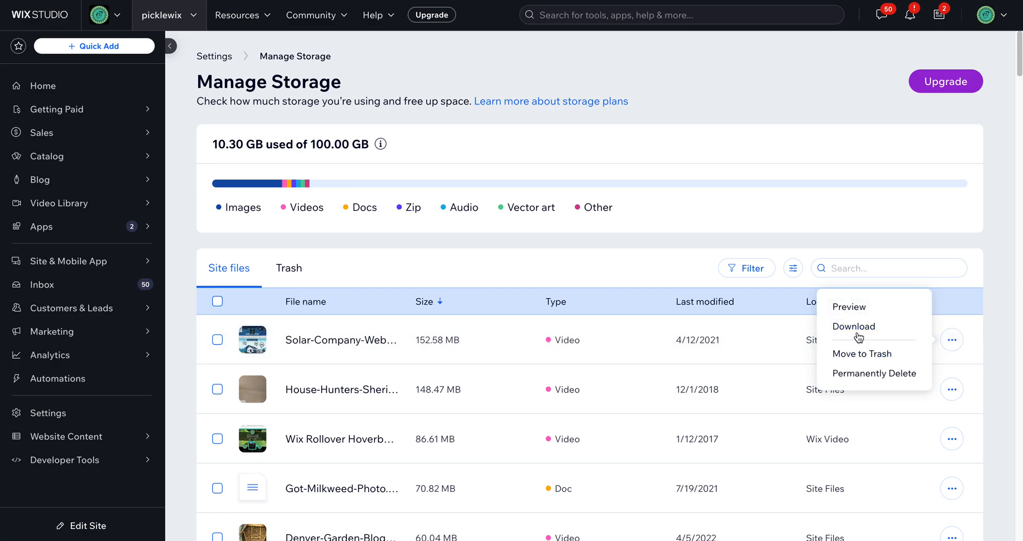
mouse_move(853, 327)
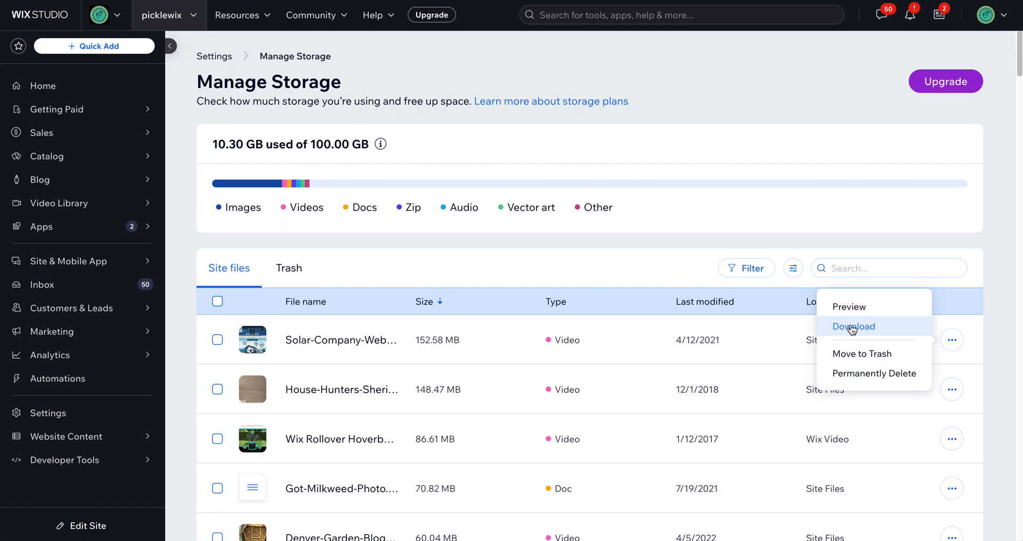
click(534, 268)
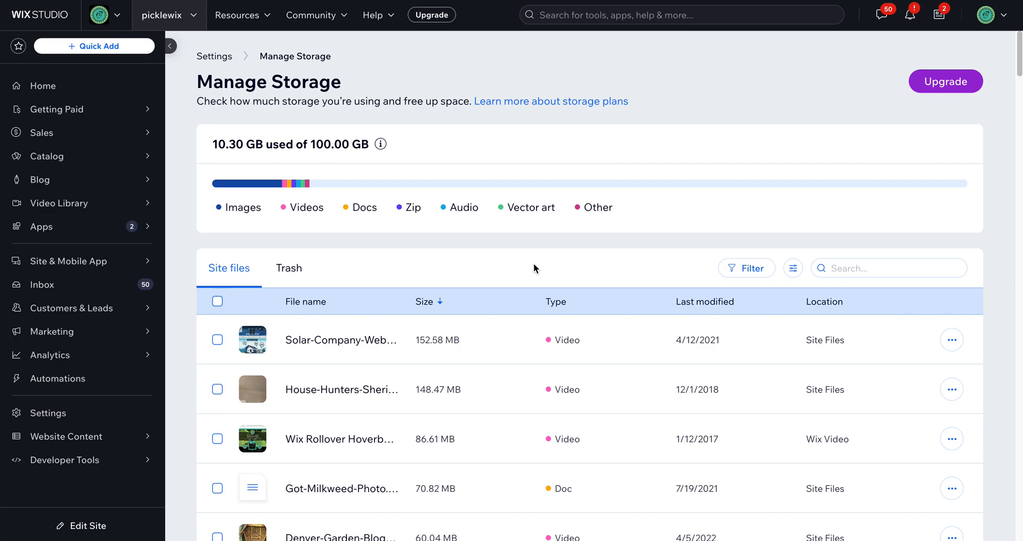
mouse_move(563, 344)
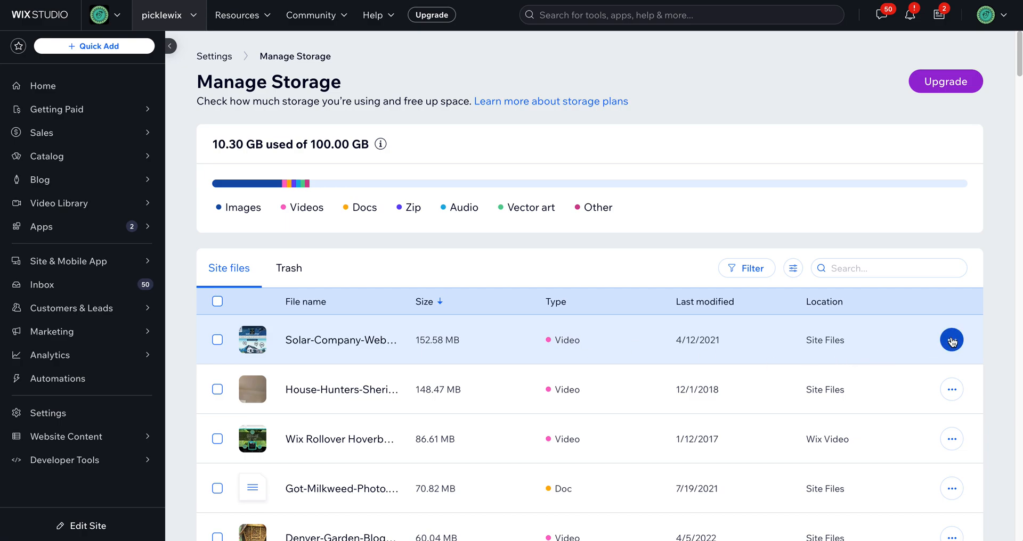
click(952, 340)
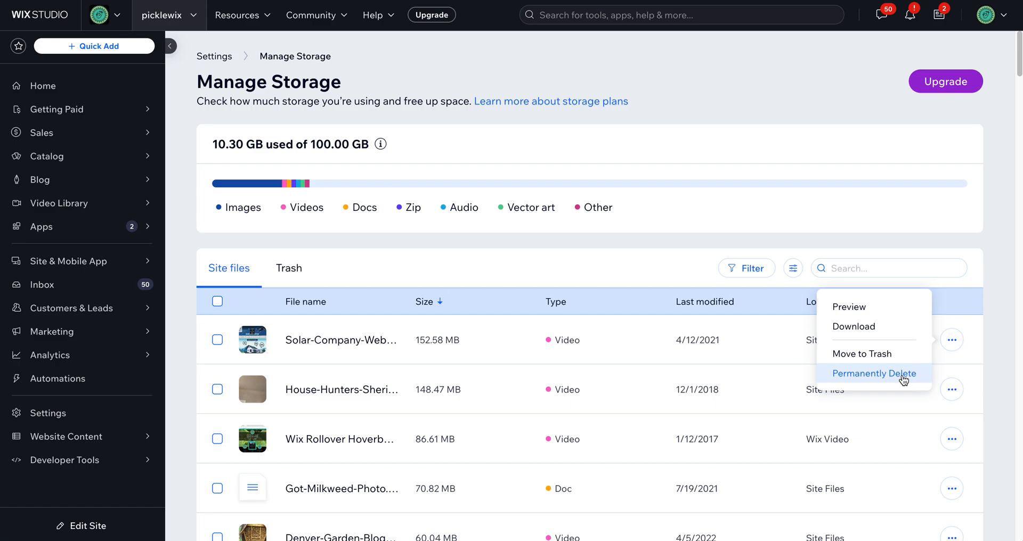
mouse_move(522, 335)
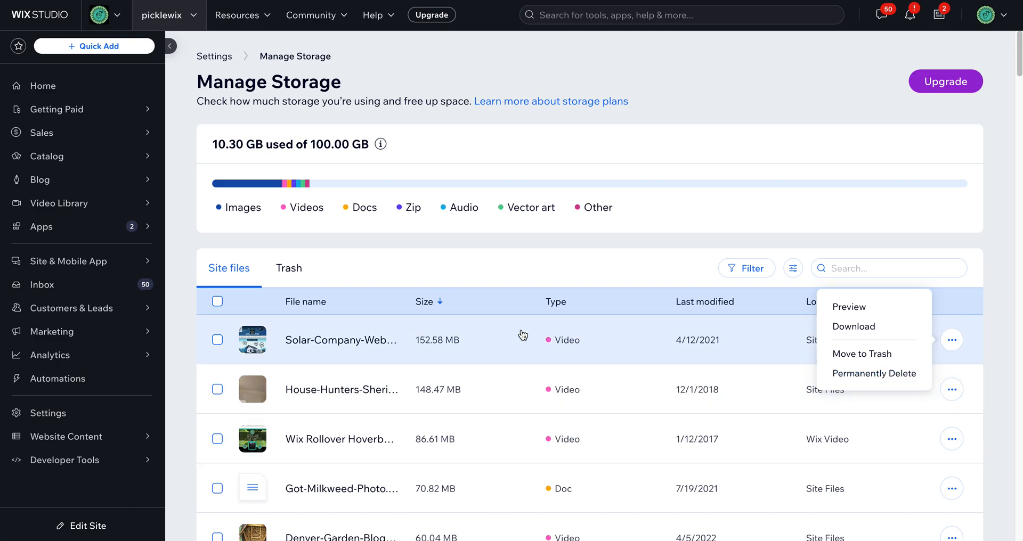
mouse_move(528, 435)
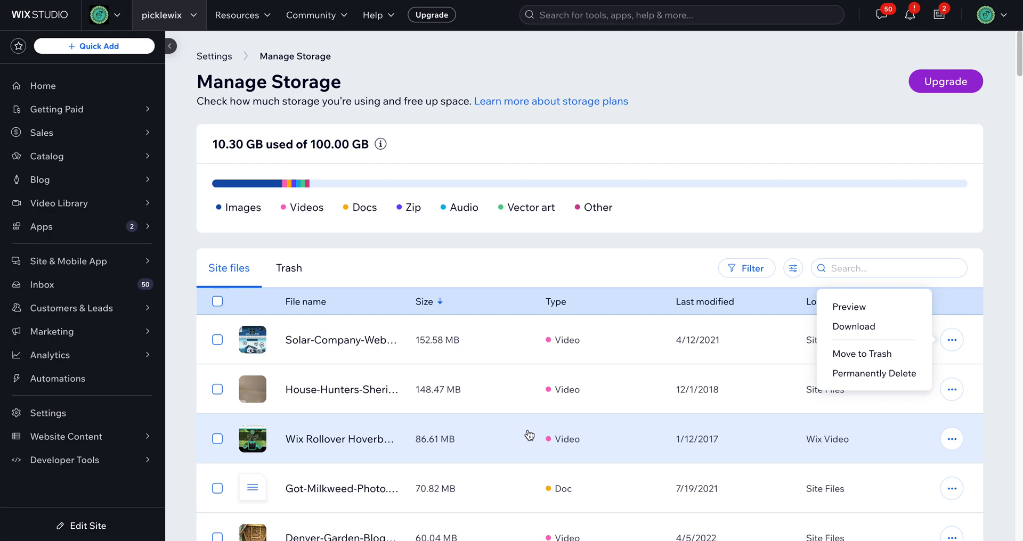
Browse further down the file list and return to the 10.30 GB usage summary at the top
scroll(down, 3)
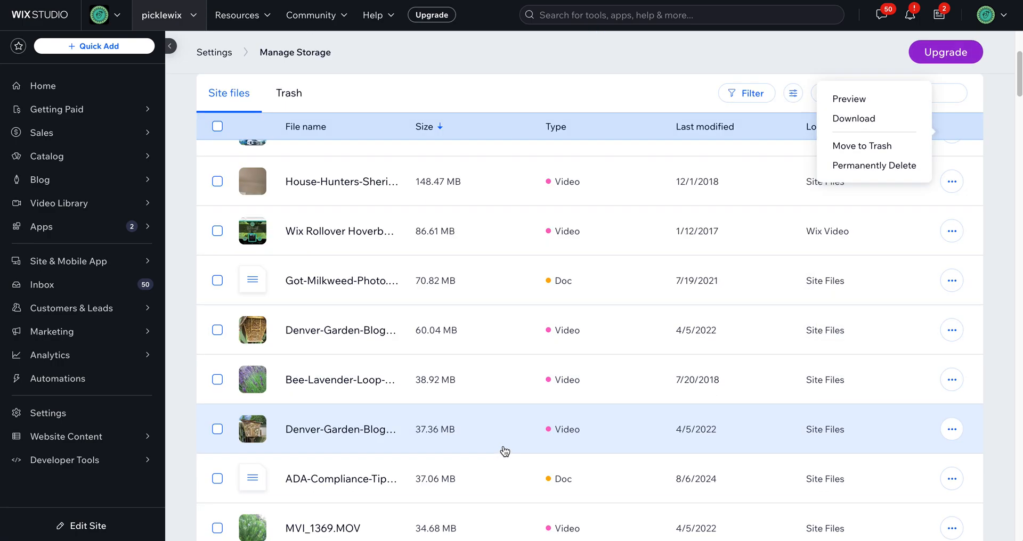
scroll(up, 3)
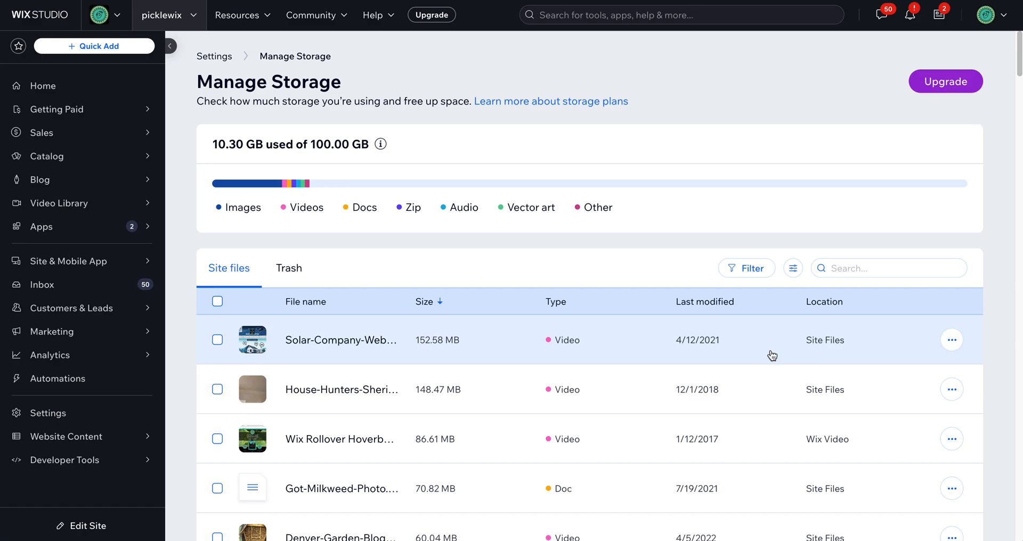
mouse_move(608, 336)
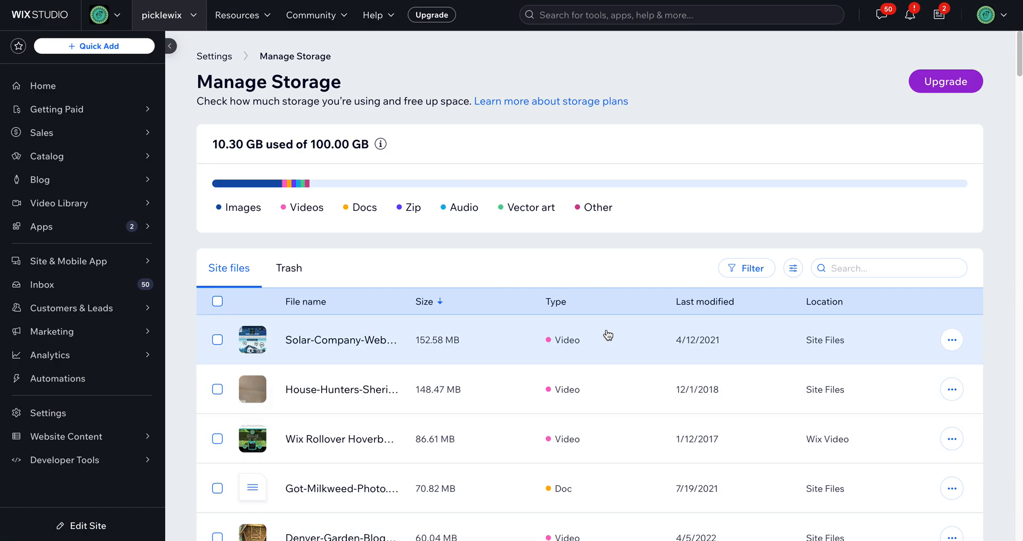
mouse_move(531, 110)
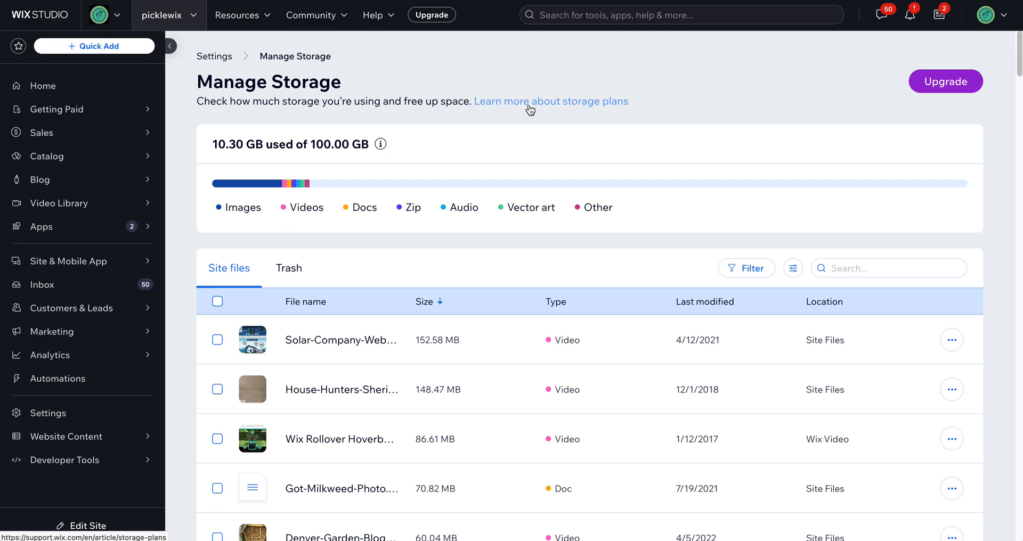
Reach the Choose your new Premium plan page comparing Business Elite, Business, Core and Light storage
click(550, 101)
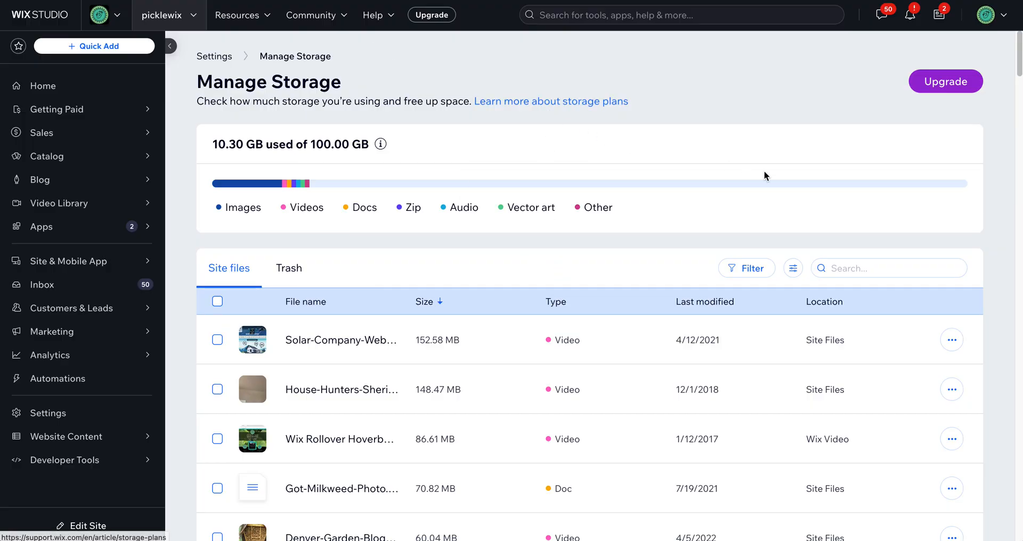
click(945, 81)
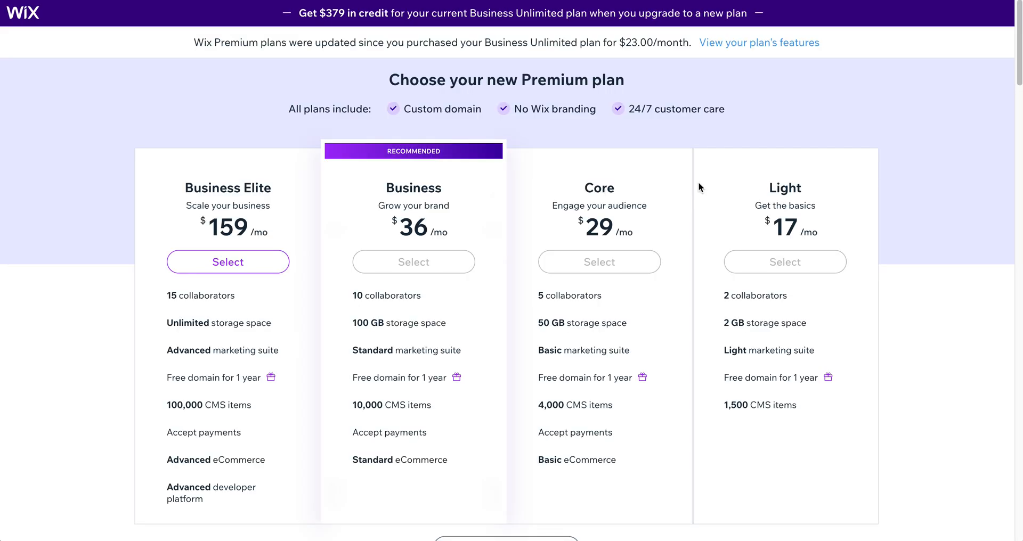
mouse_move(809, 253)
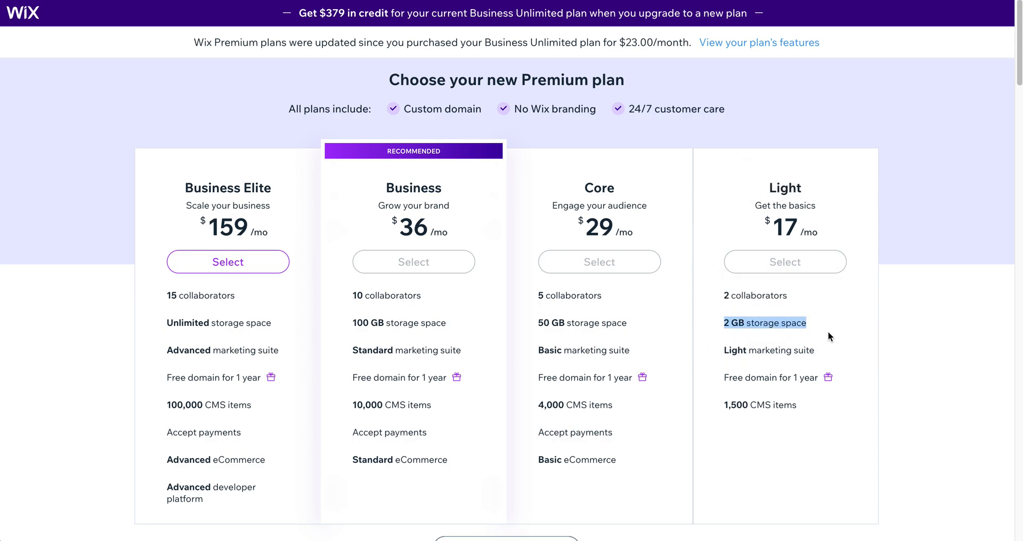
mouse_move(45, 378)
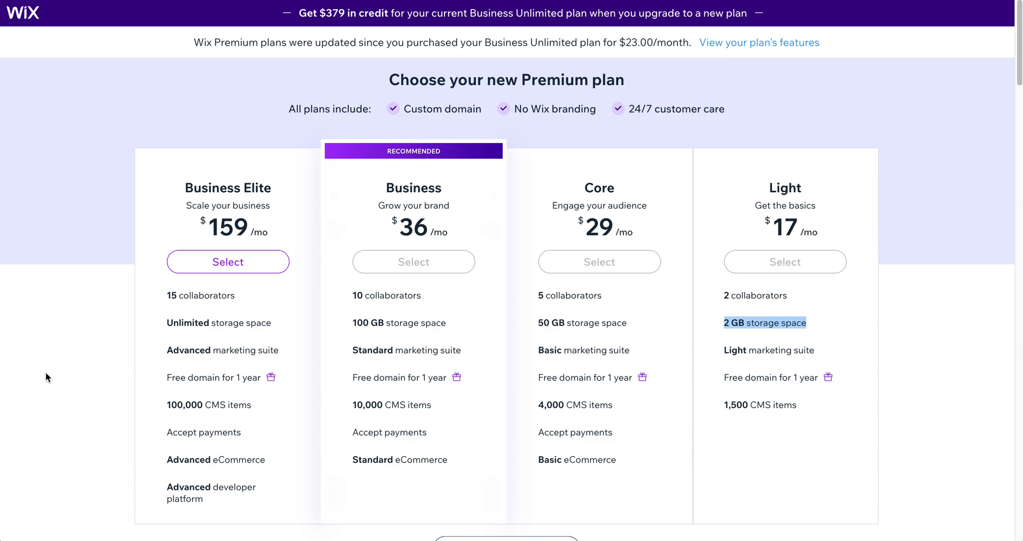
mouse_move(203, 363)
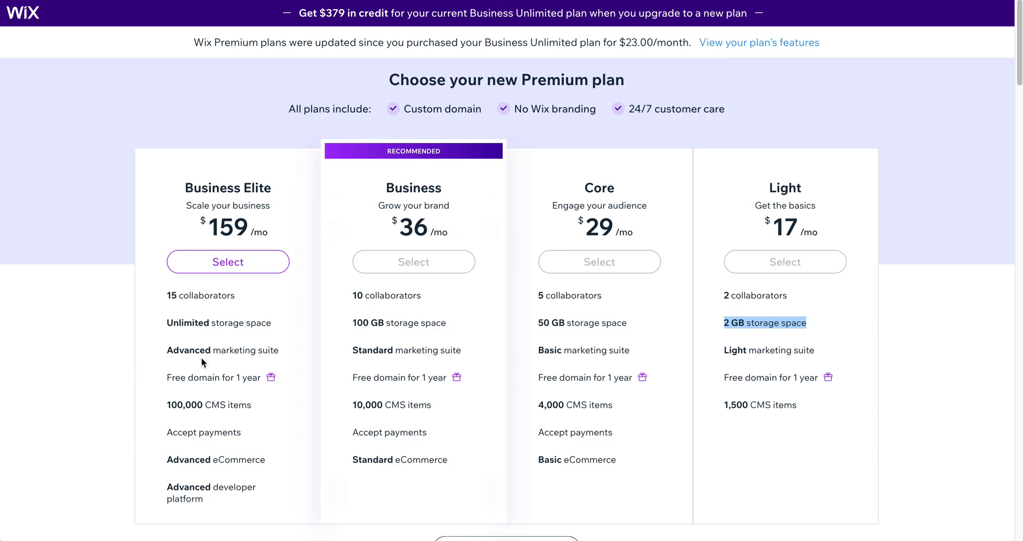
mouse_move(342, 259)
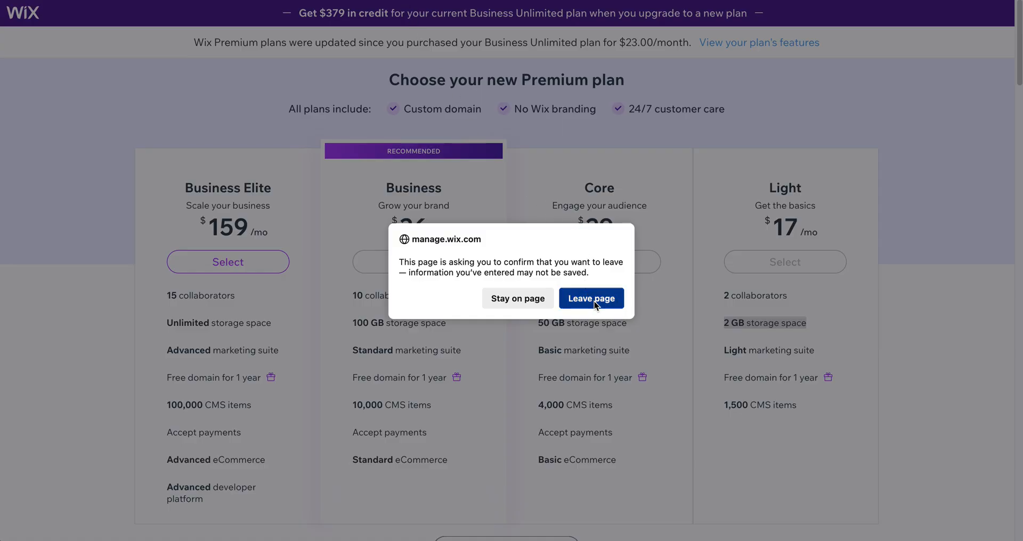
Leave the plans page and add storage to SpiritHound, showing the 1 TB, 500 GB and 200 GB options
click(591, 298)
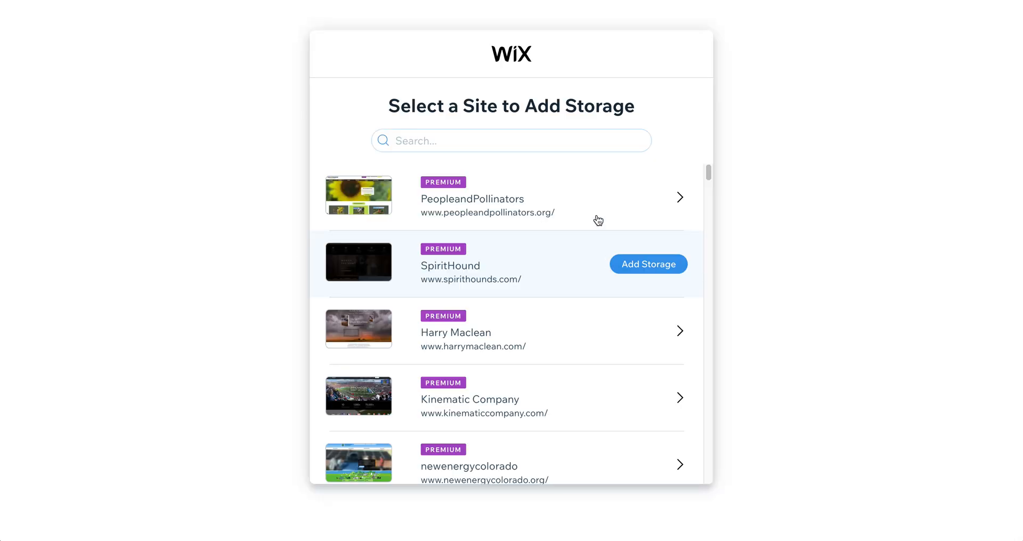
click(648, 264)
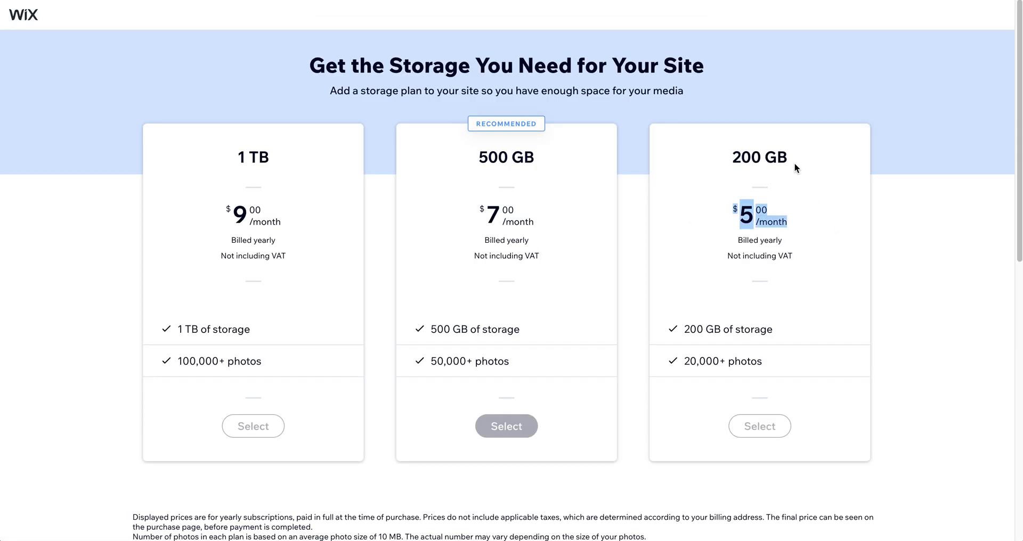
mouse_move(488, 155)
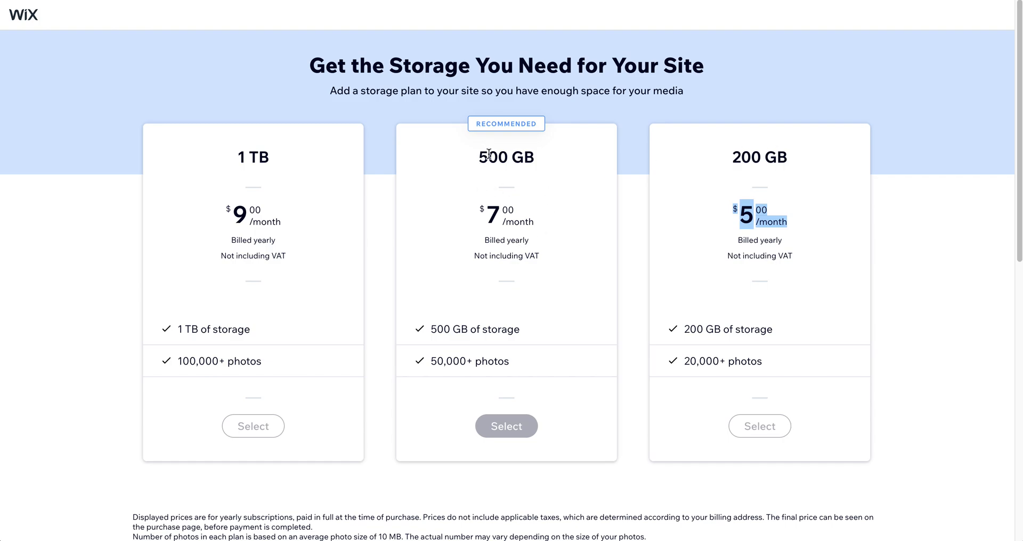
mouse_move(443, 437)
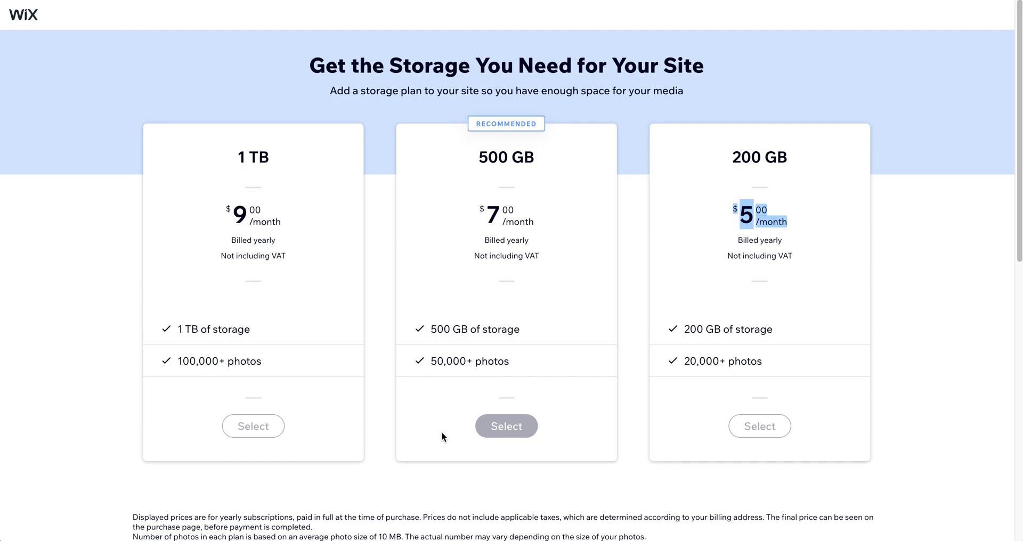
mouse_move(504, 353)
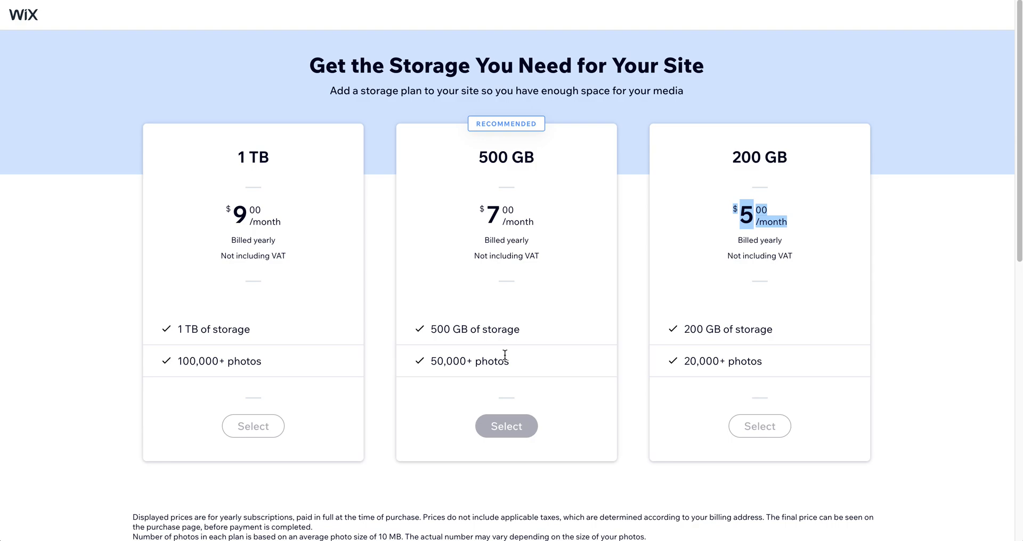
mouse_move(475, 277)
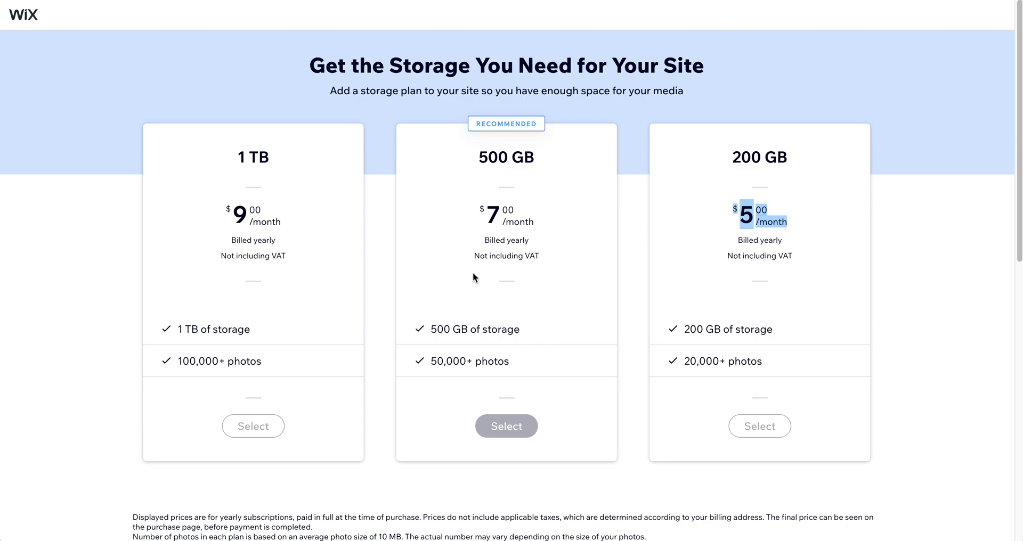